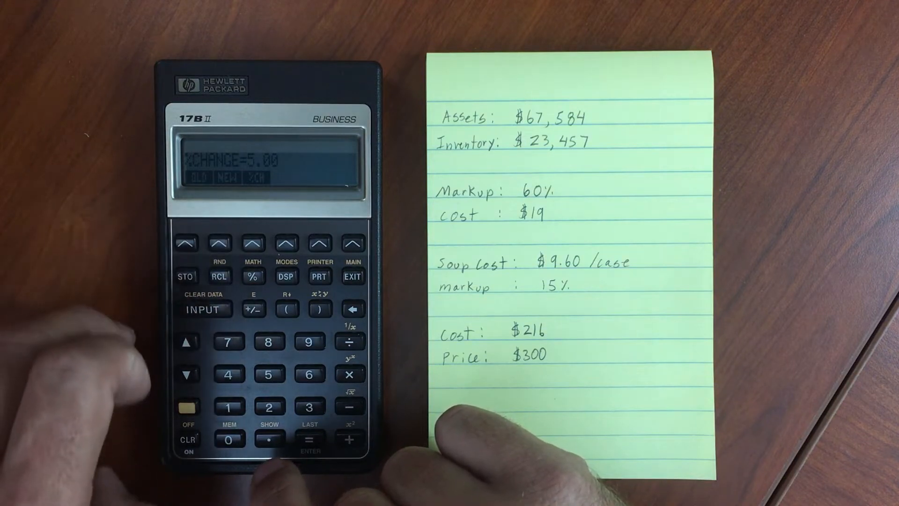
pyautogui.click(218, 276)
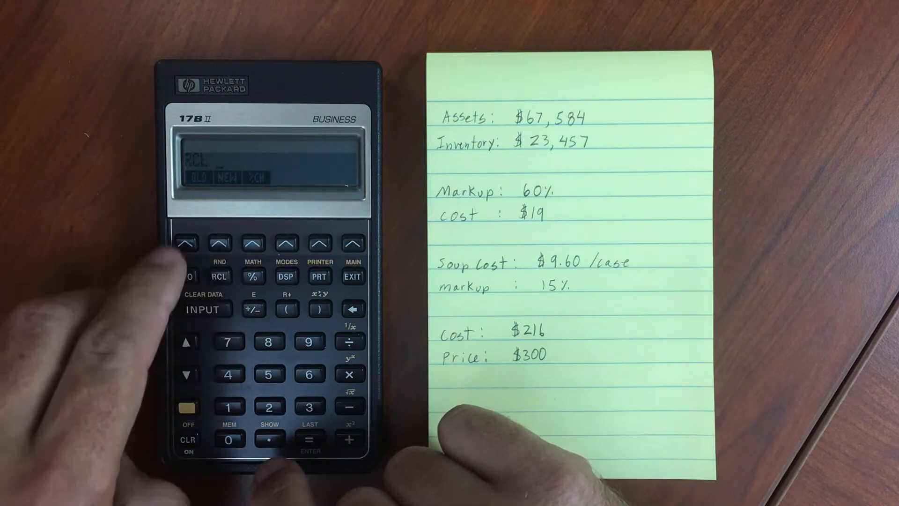